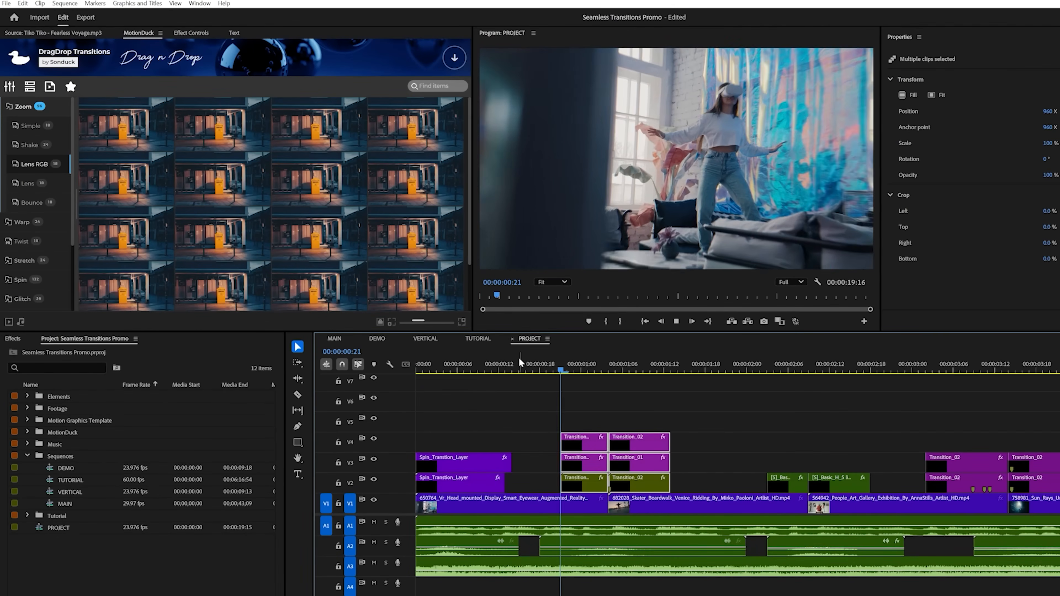
Open the FreeDuckPack2025 project and apply Title 06 from the Duck Pack titles
left_click(892, 364)
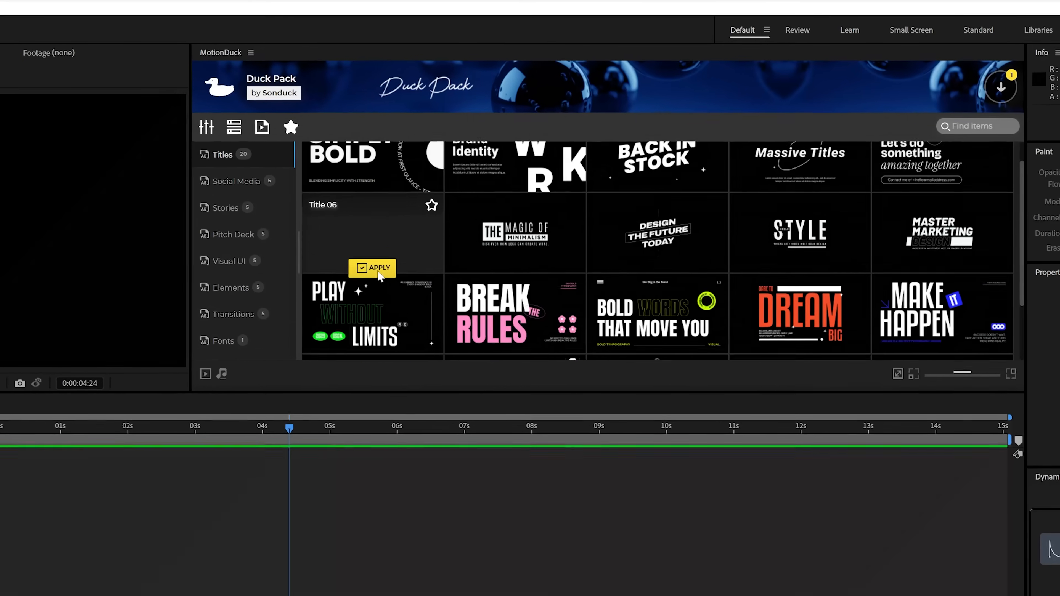
left_click(372, 268)
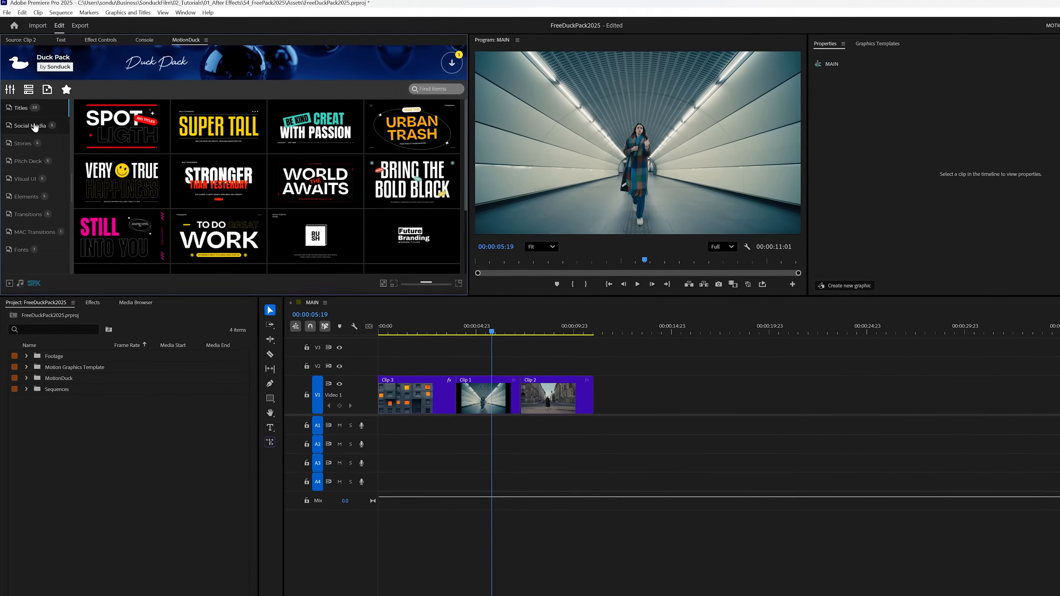
Browse Pitch Deck, Elements and Social Media, then add the STRONGER THAN YESTERDAY title to V2
left_click(27, 161)
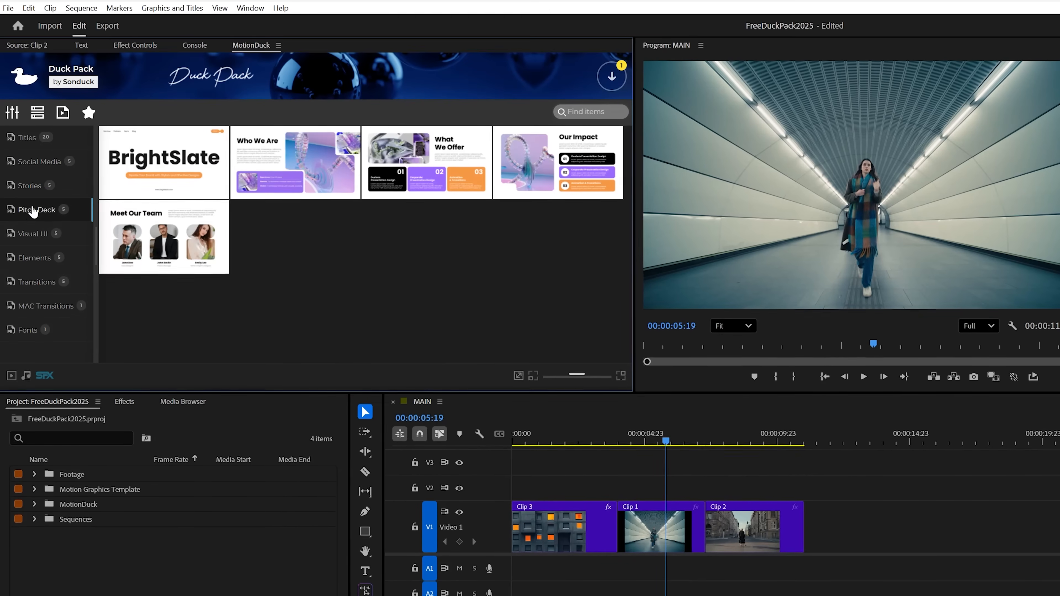
left_click(35, 262)
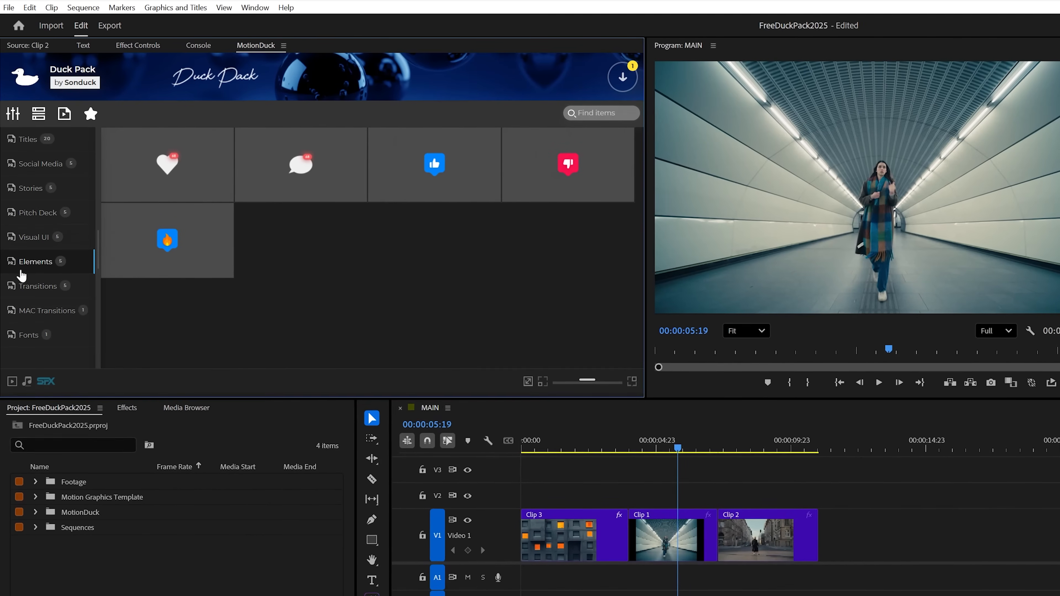
left_click(42, 165)
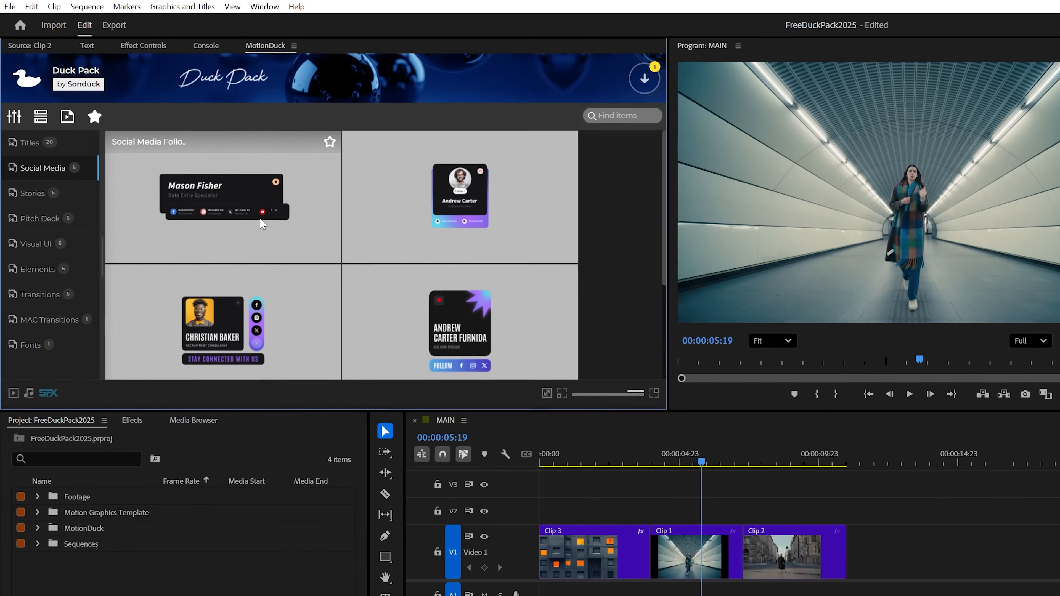
left_click(29, 142)
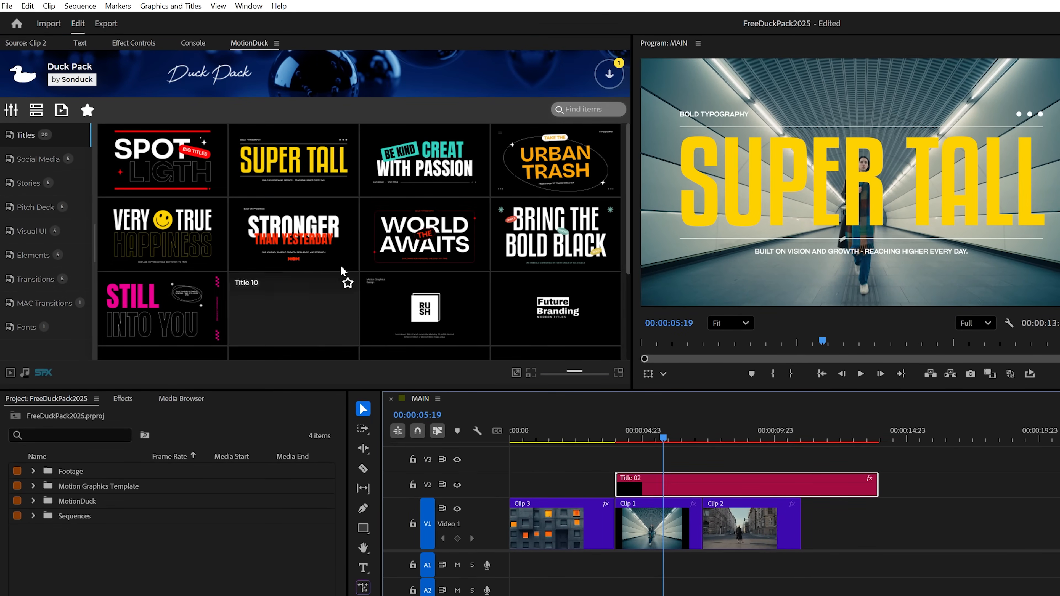
left_click(293, 310)
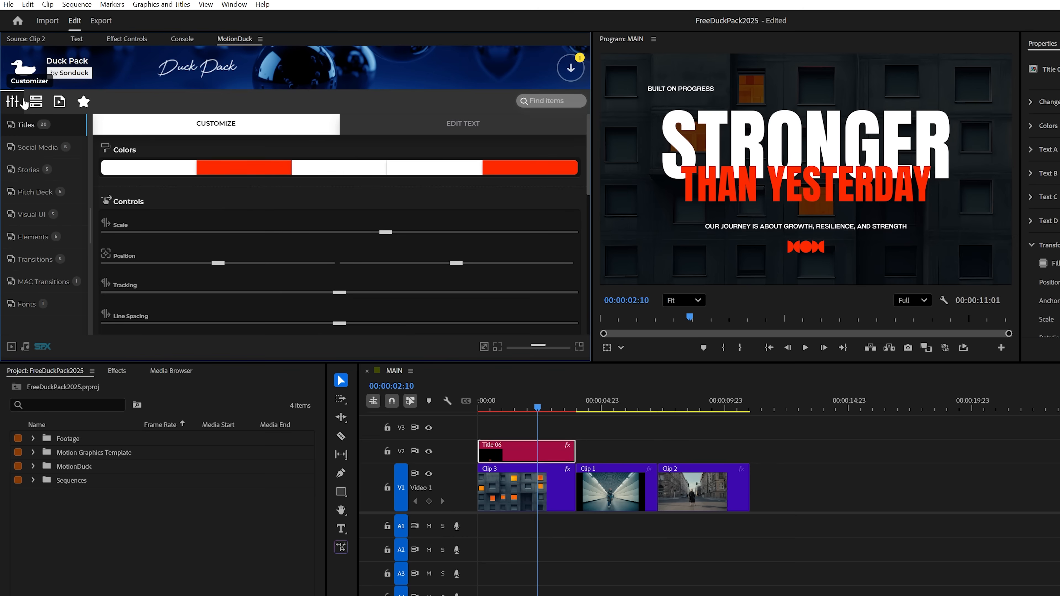
Retitle Title 06 to MASTER YOUR CRAFT and set Text B colour to orange FF9800
left_click(463, 123)
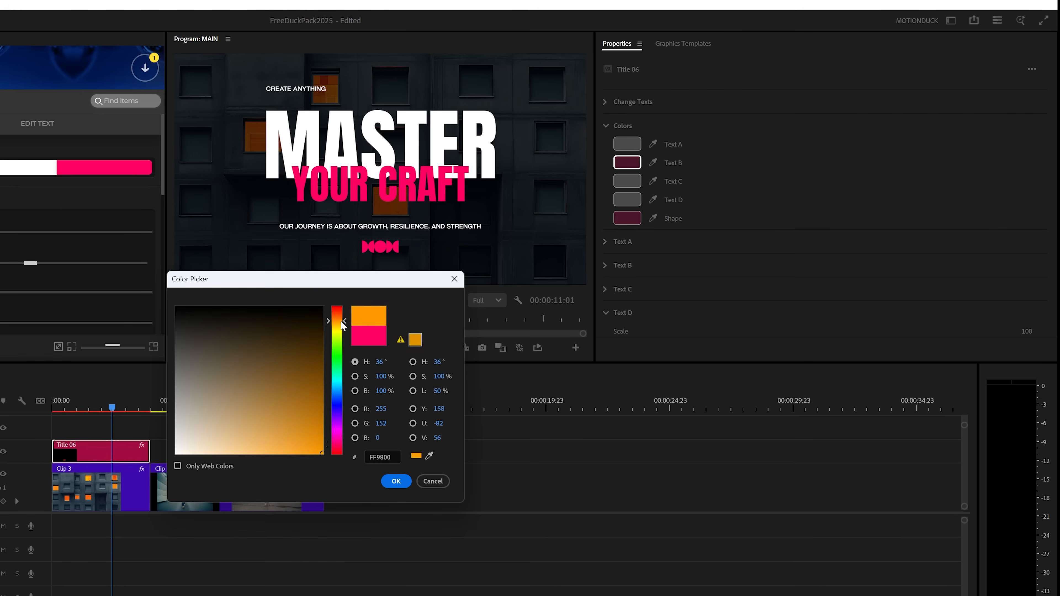
left_click(396, 481)
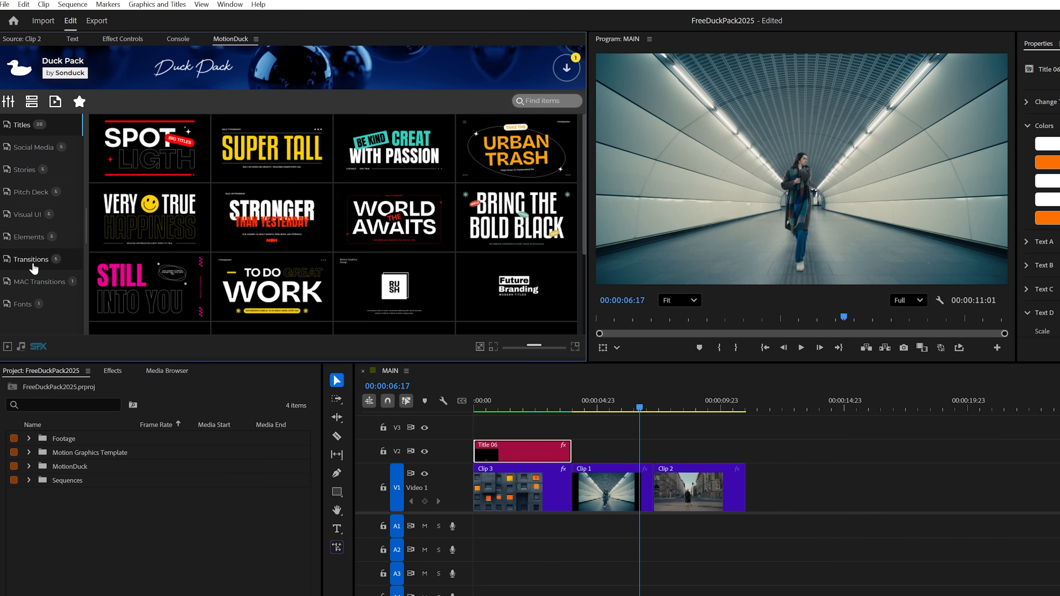
Show the DragDrop transition templates and toggle Auto-play of previews
left_click(30, 260)
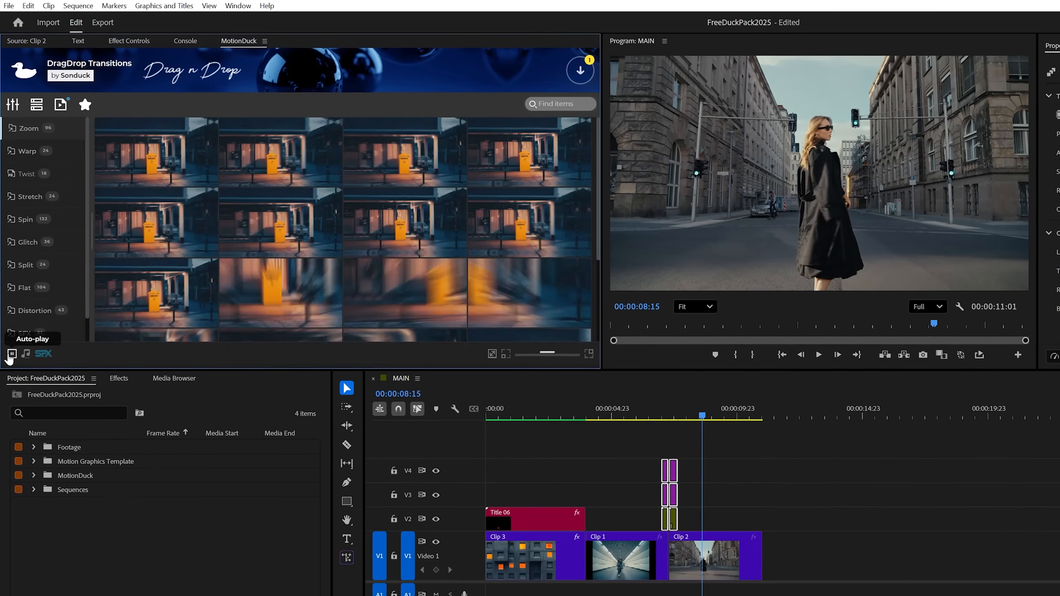
left_click(28, 151)
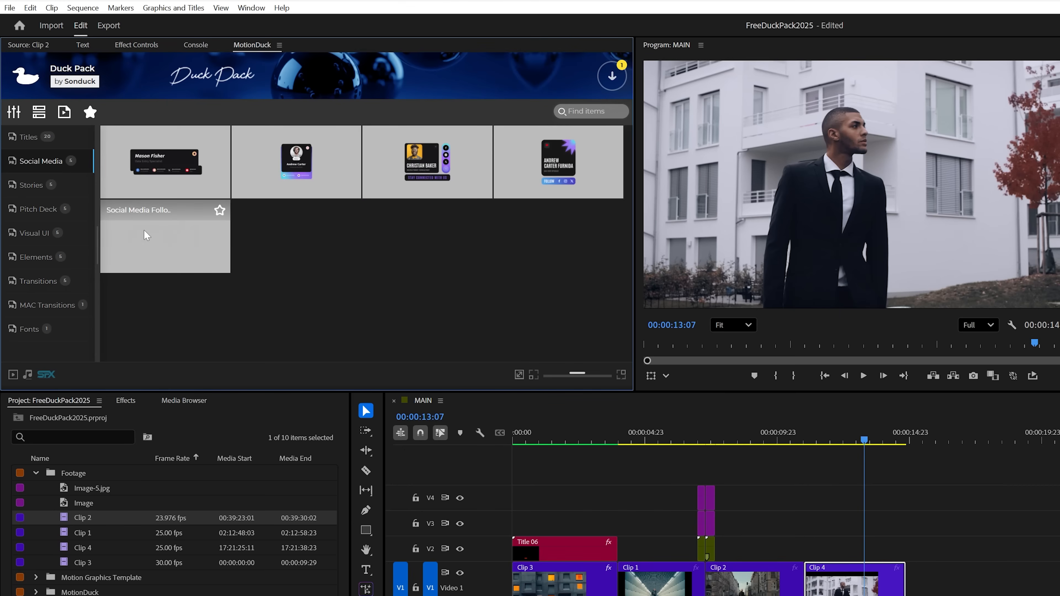
double_click(427, 160)
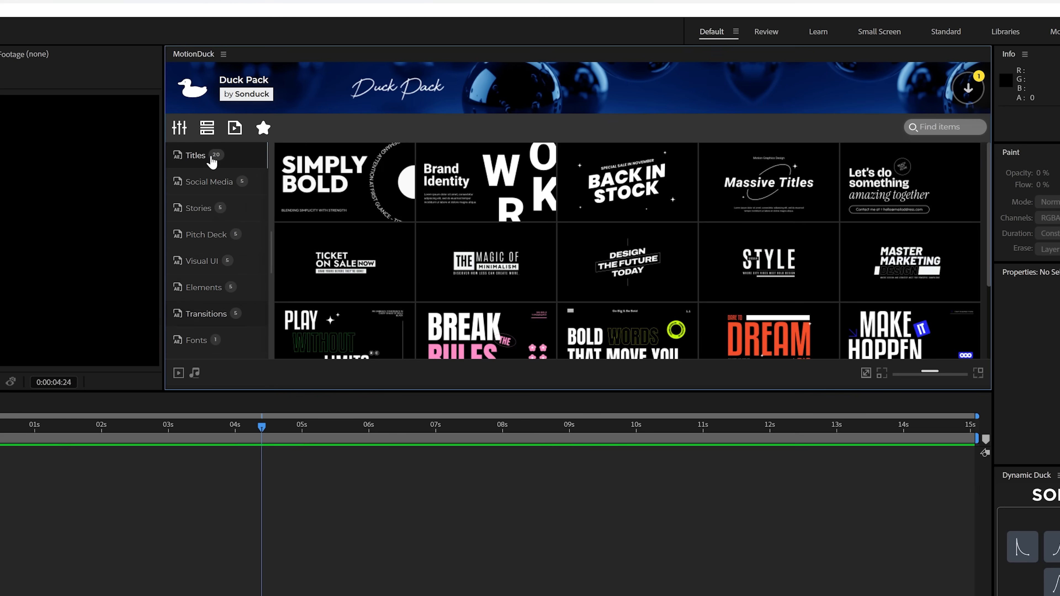
Apply the BREAK THE RULES title as the Title 12 composition in MAIN
scroll("down", 3)
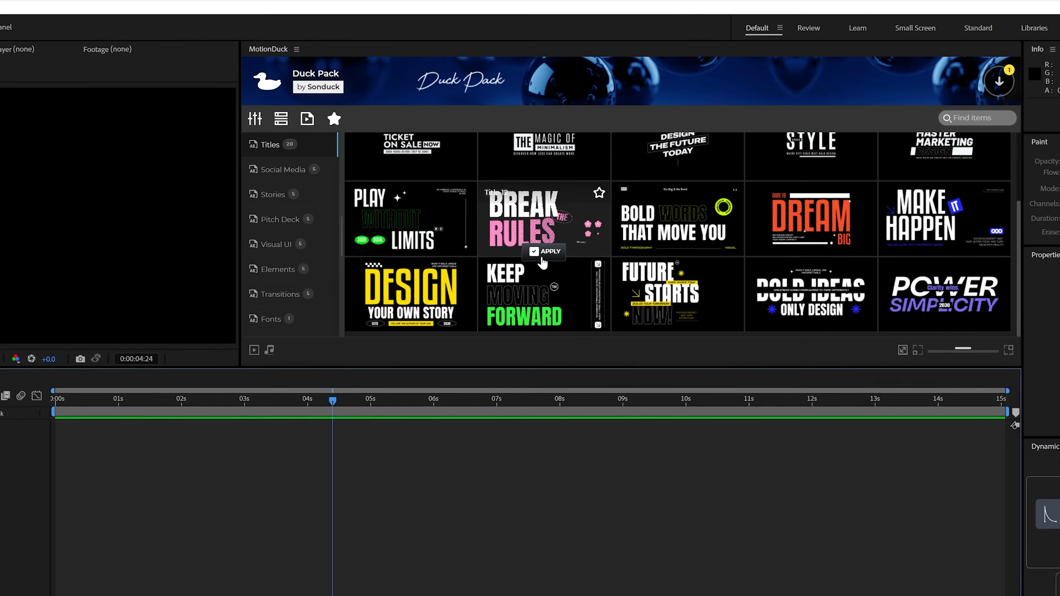
left_click(543, 251)
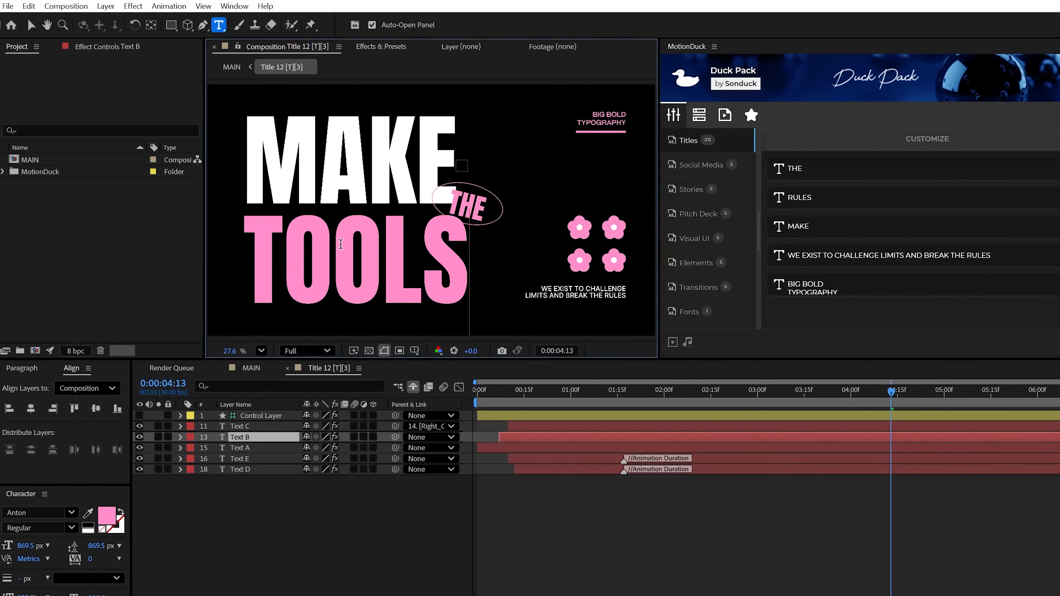
Recolour Title 12's Text B (TOOLS) to light blue 8DE6FF via the Control Layer
left_click(260, 415)
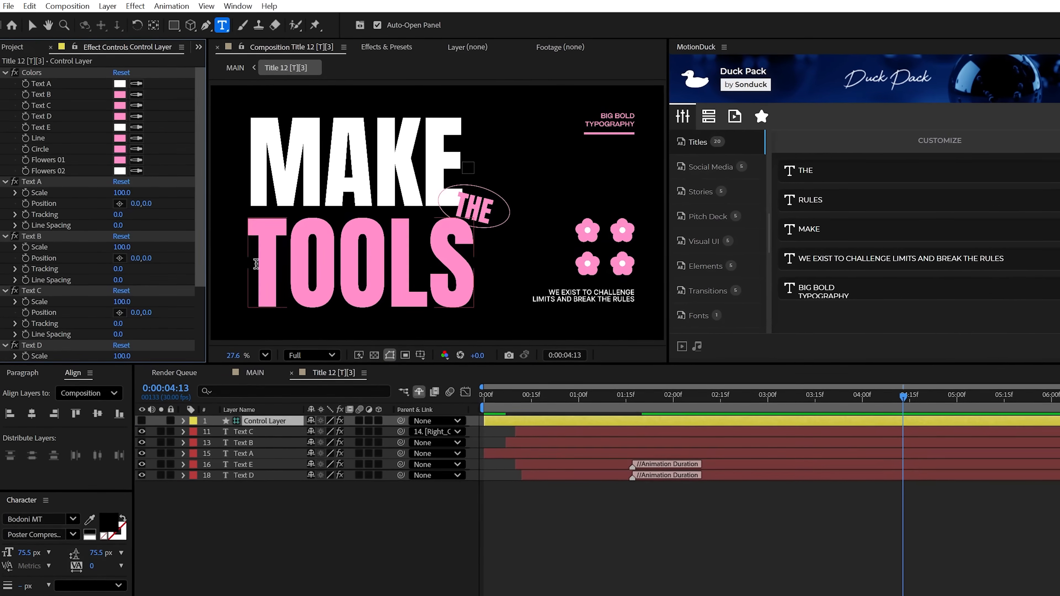
left_click(121, 94)
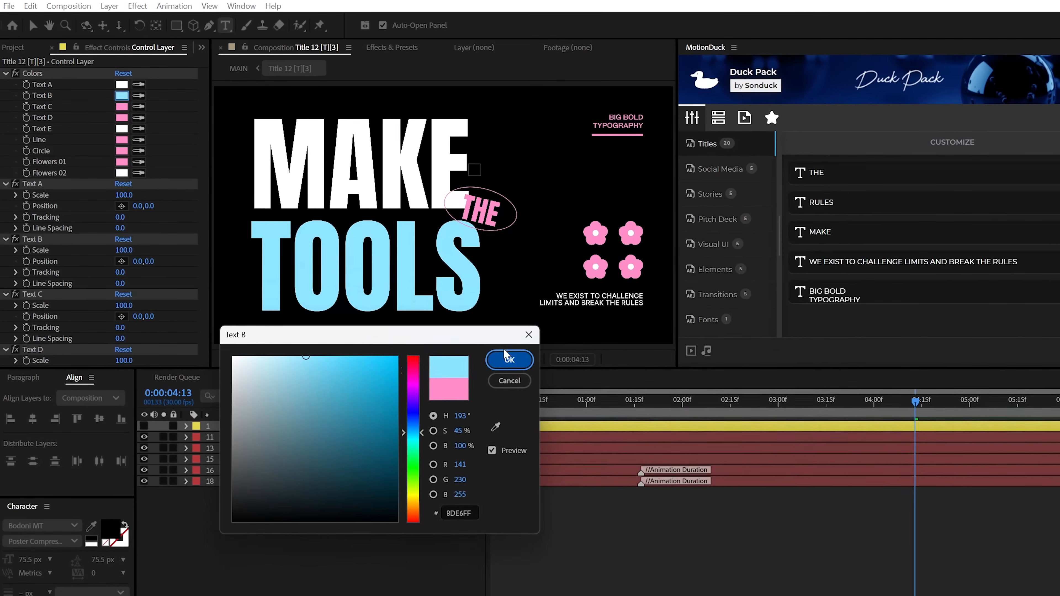
left_click(508, 359)
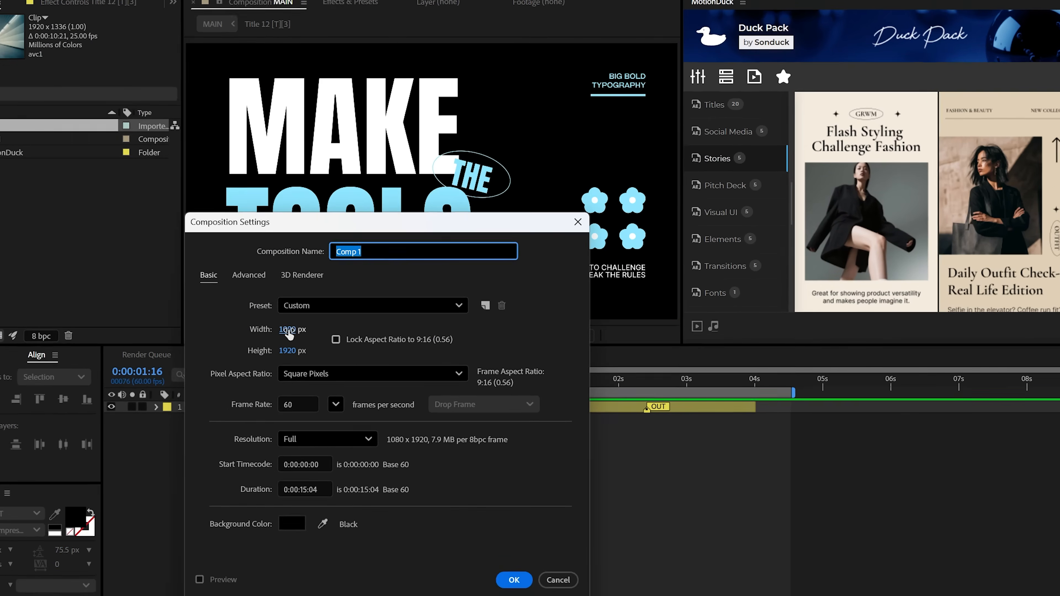
Set the new composition to 1080×1920 at 60 fps for the fashion story slide
left_click(513, 580)
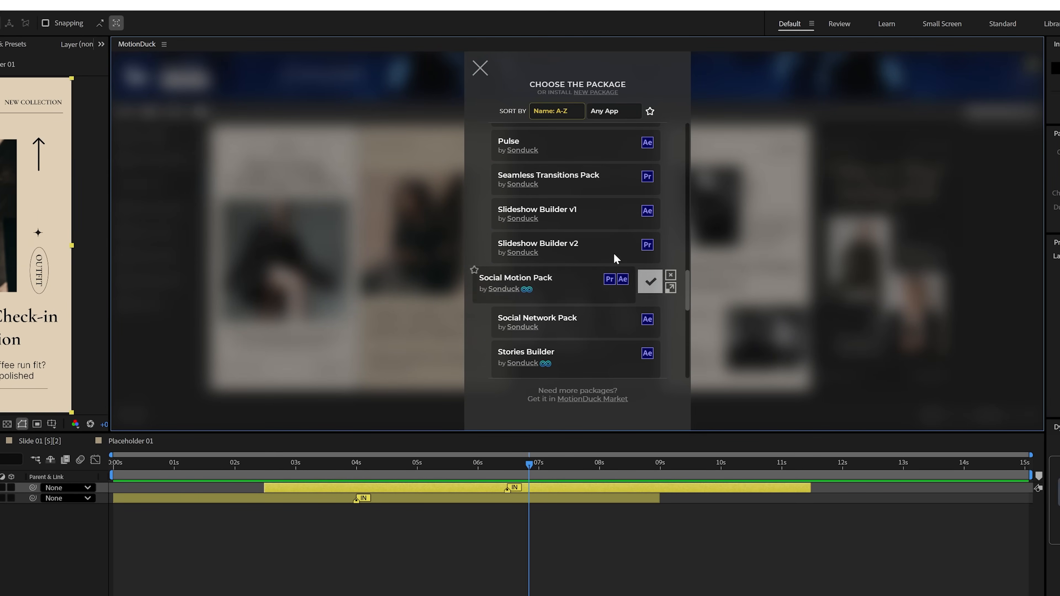
Switch packages and apply the 01_Zoom_Swirl transition in the Transition composition
left_click(537, 213)
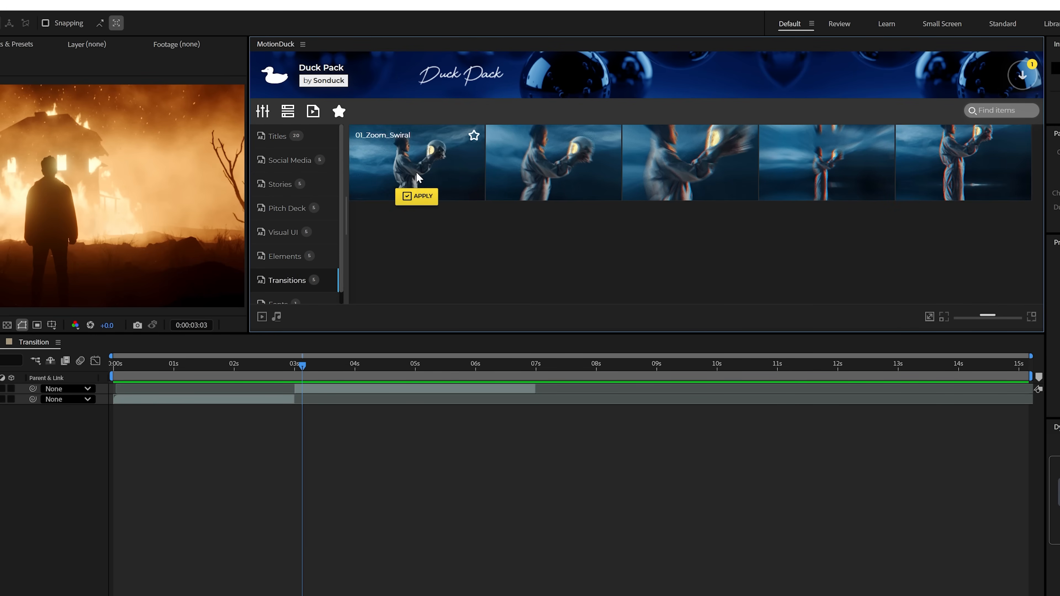
left_click(416, 196)
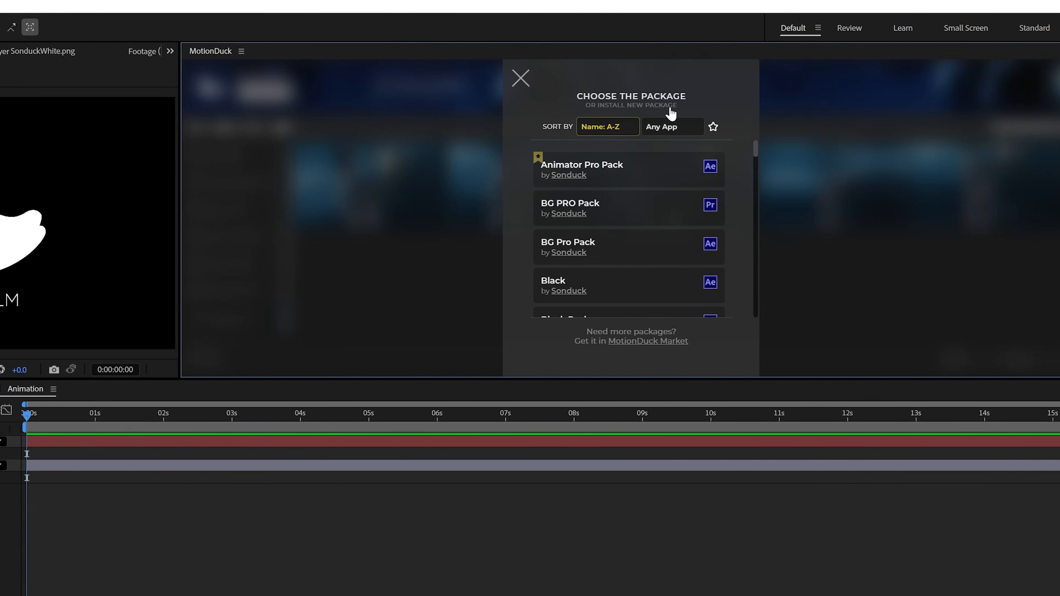
Give the duck logo Scale in and out animations from Animator Pro Pack, then browse Typography presets
left_click(581, 169)
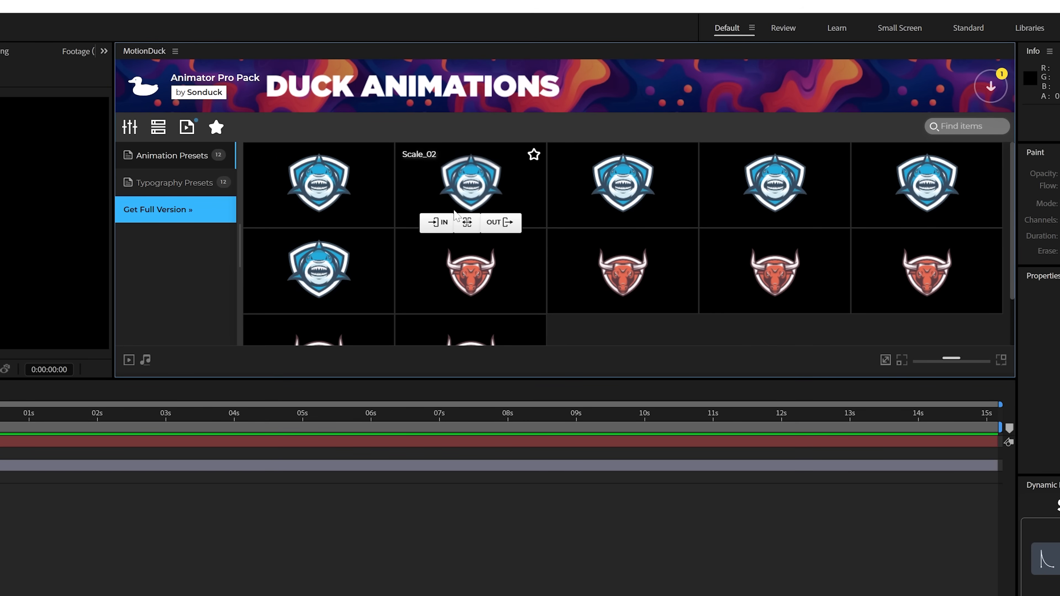
left_click(174, 182)
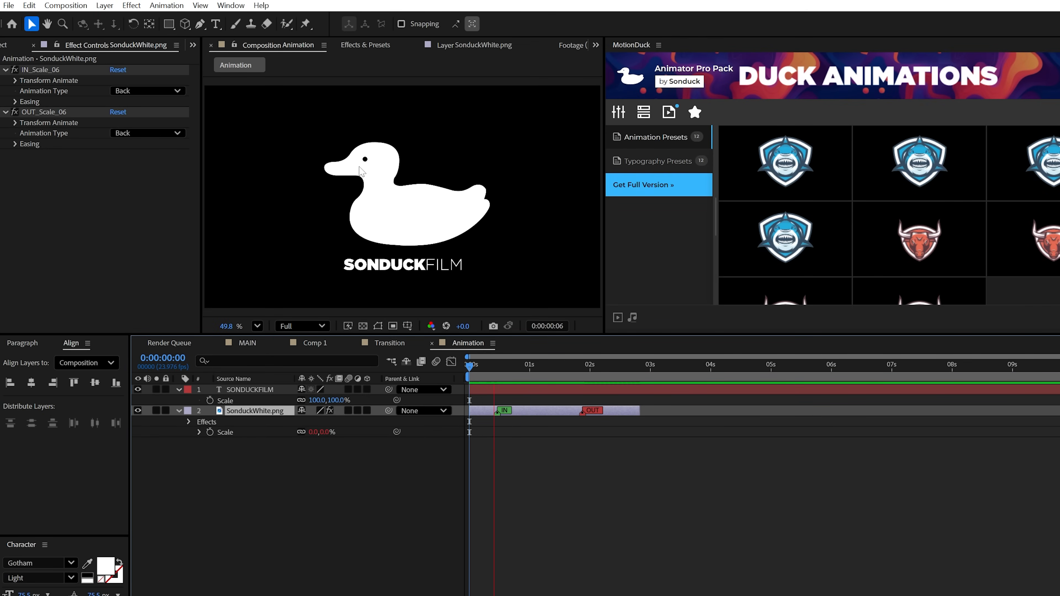
left_click(653, 161)
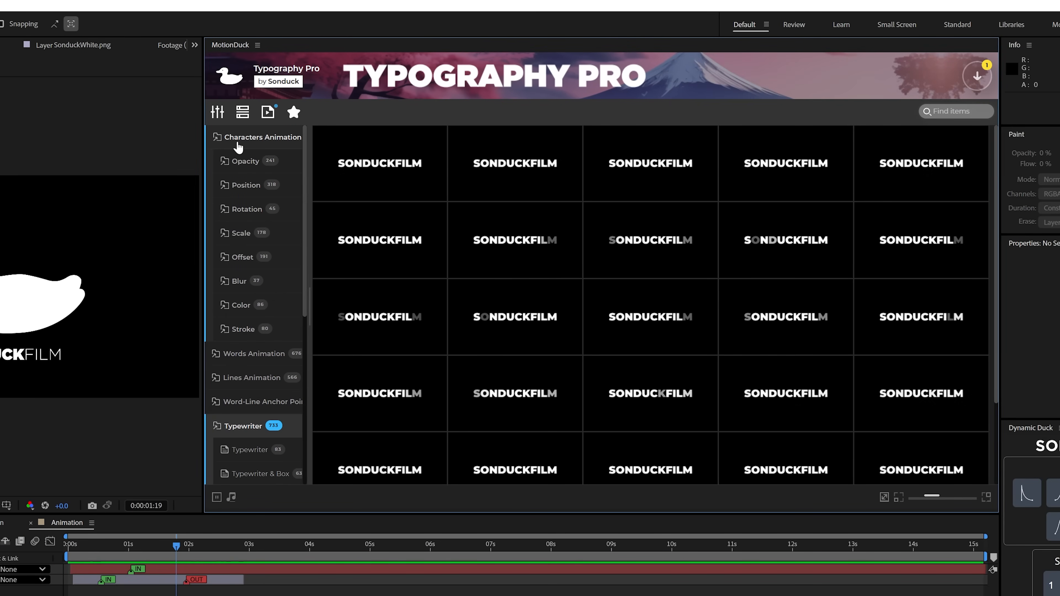
left_click(235, 305)
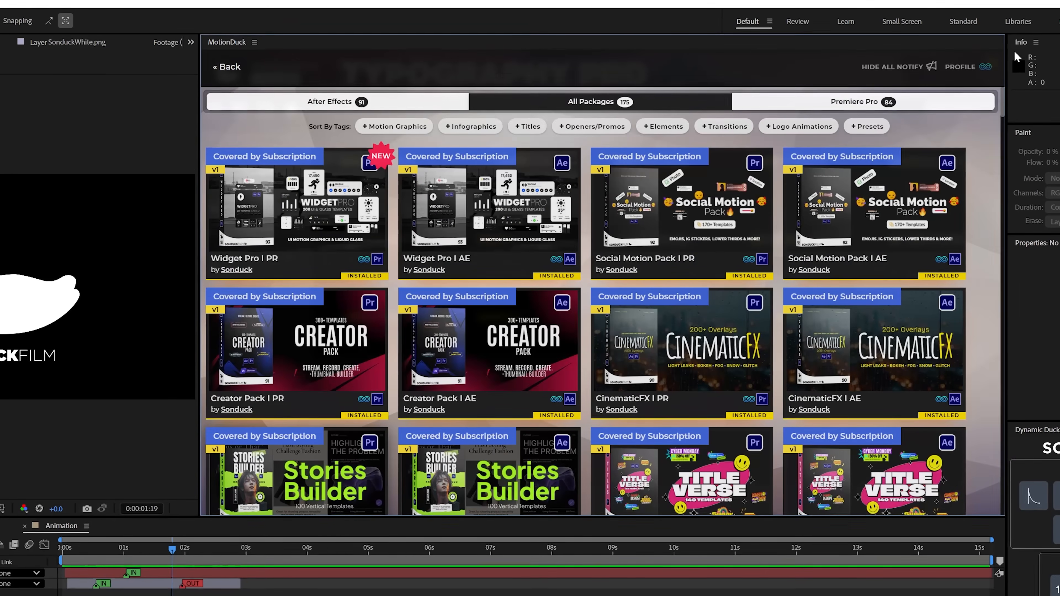
Show the MotionDuck package marketplace, preview Seamless Transitions and close it
left_click(867, 126)
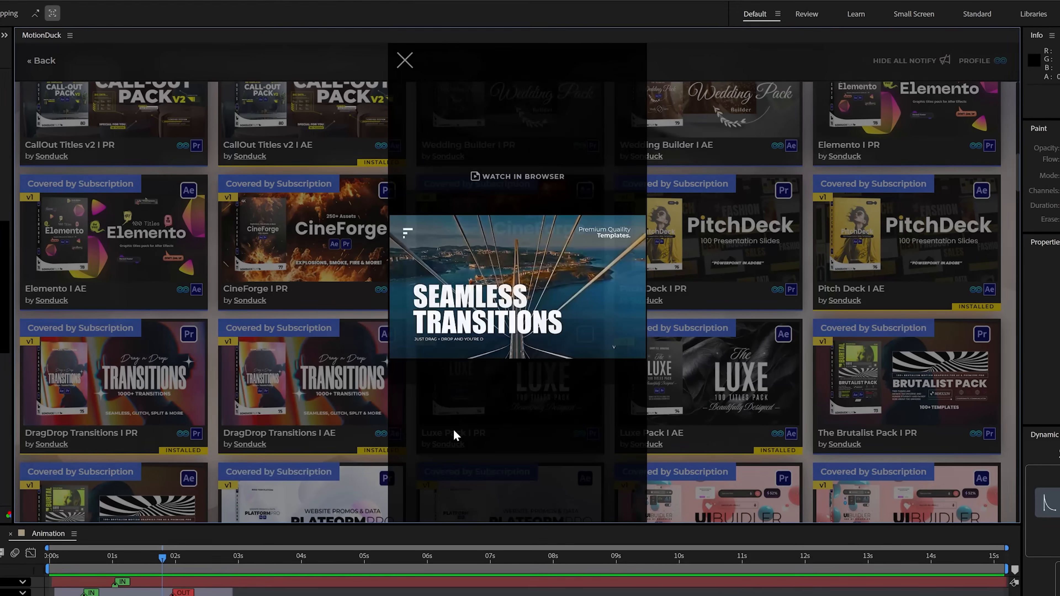
left_click(404, 60)
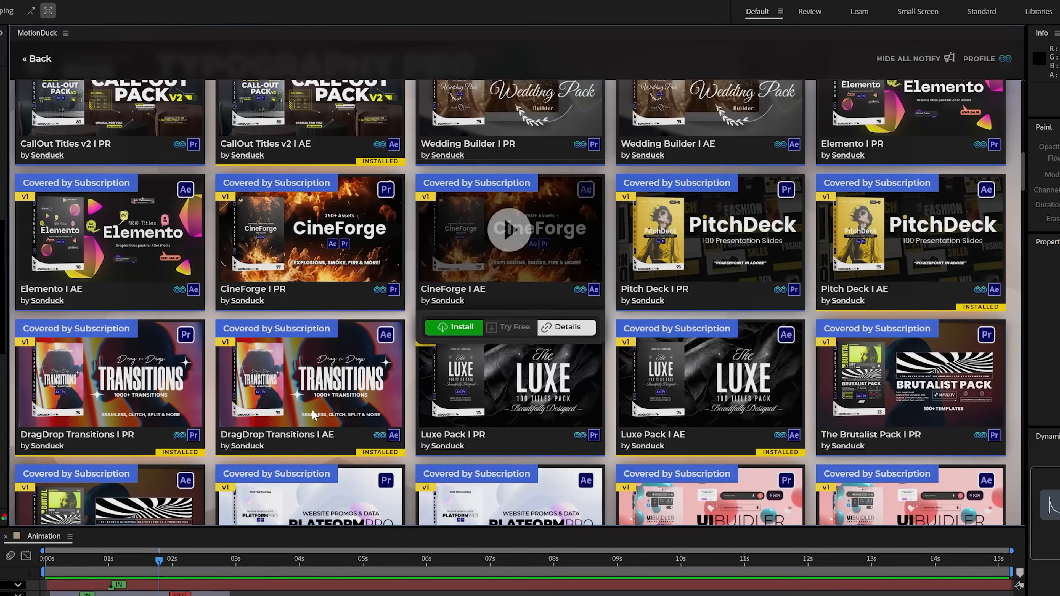